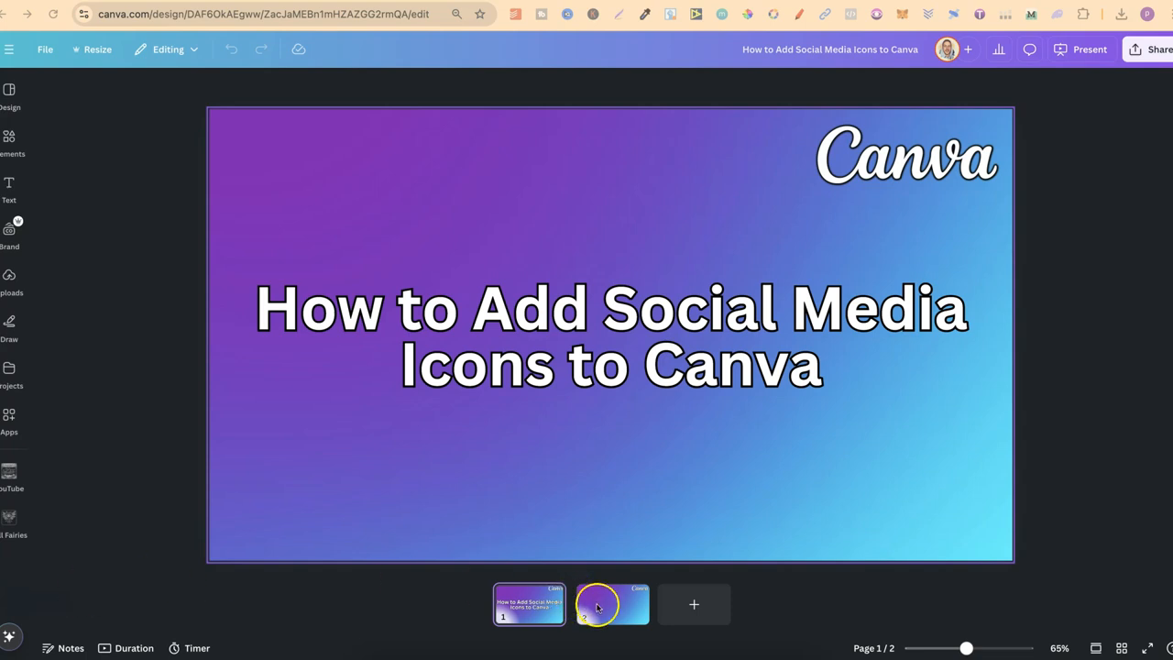
Step: Open page 2, the gradient page showing only the Canva logo
click(612, 604)
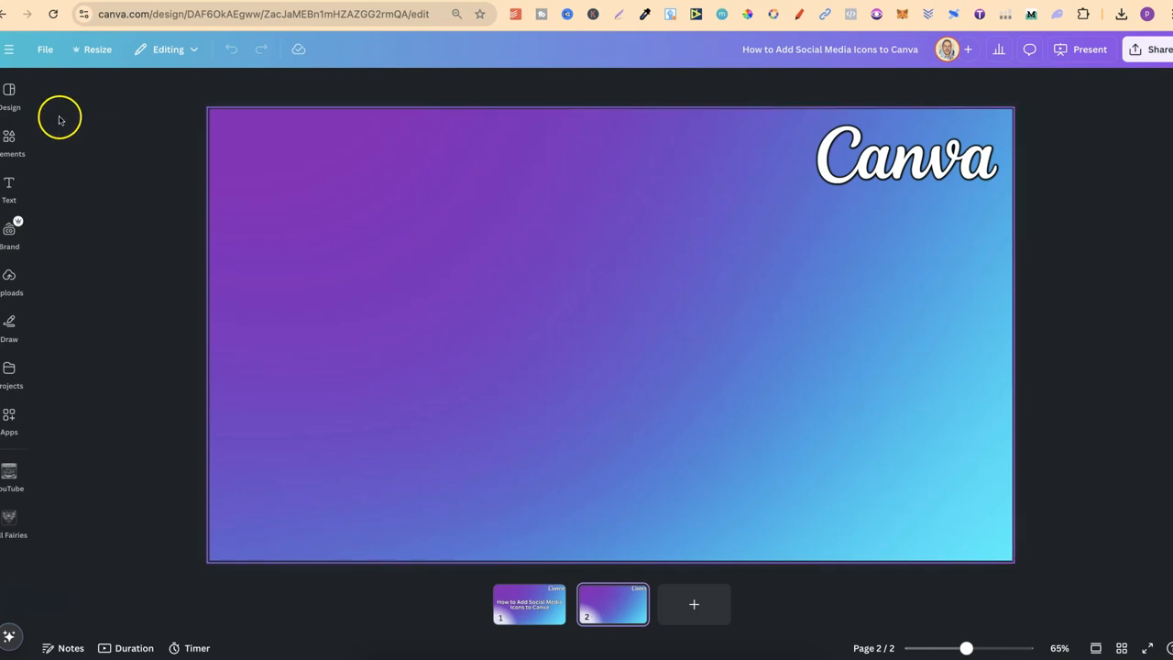
Step: Search the Elements library for 'social media icons'
click(10, 138)
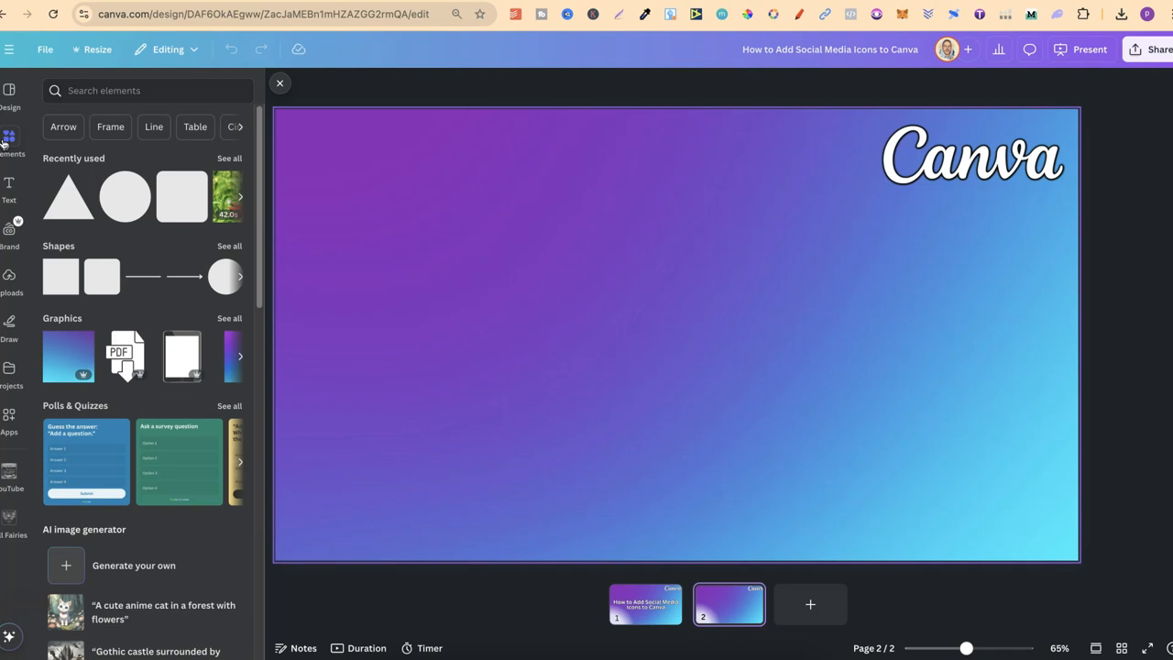
click(119, 90)
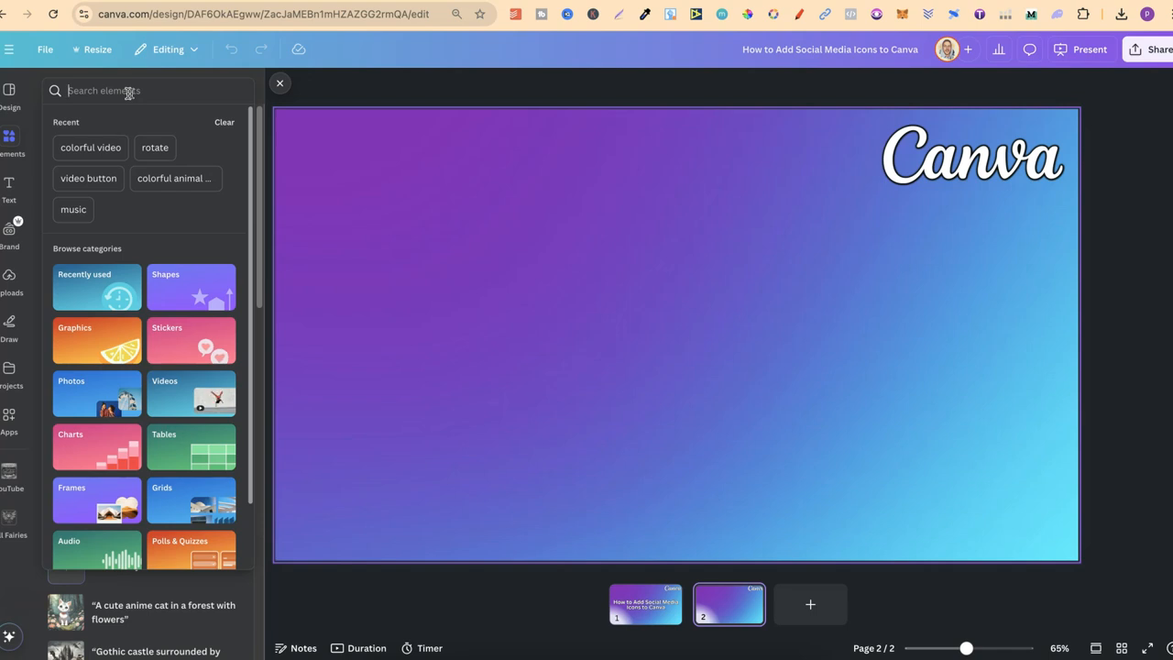
text(social media icons)
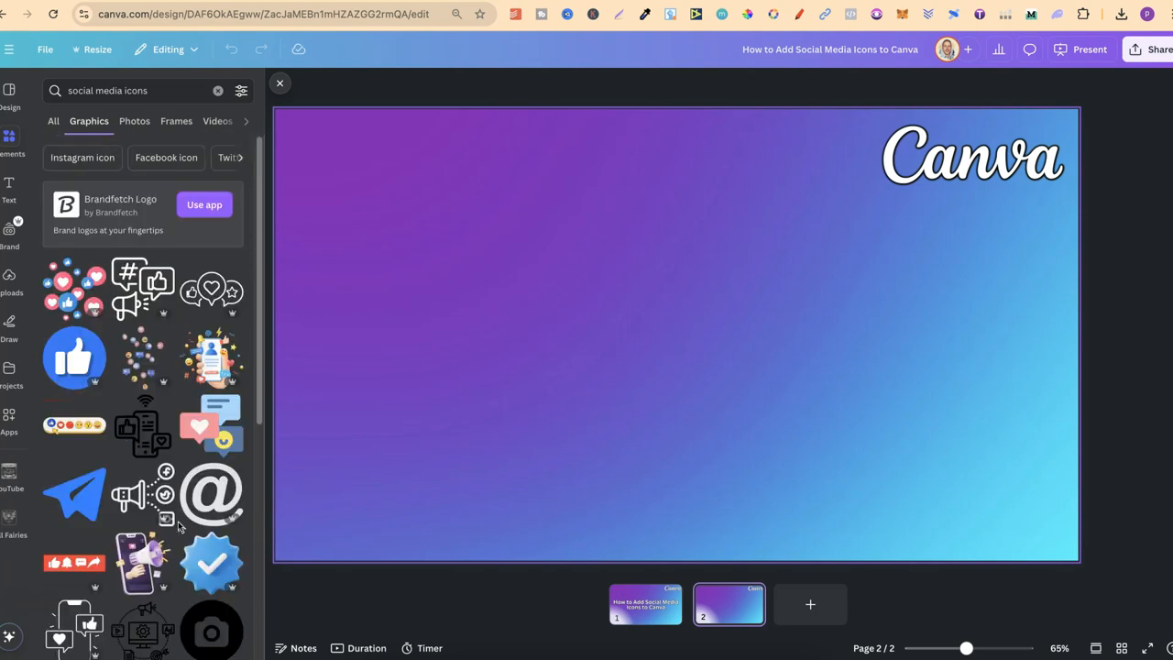
mouse_move(117, 90)
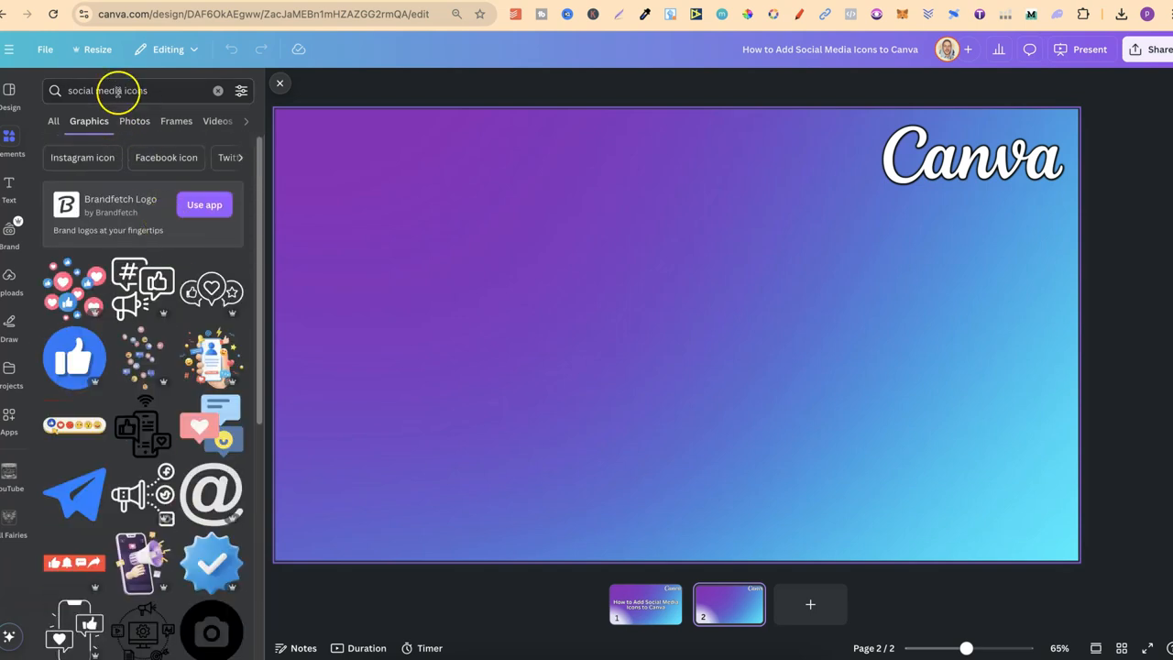
Step: Search for 'facebook icons' and add the white Facebook f graphic to page 2
click(119, 90)
text(facebook)
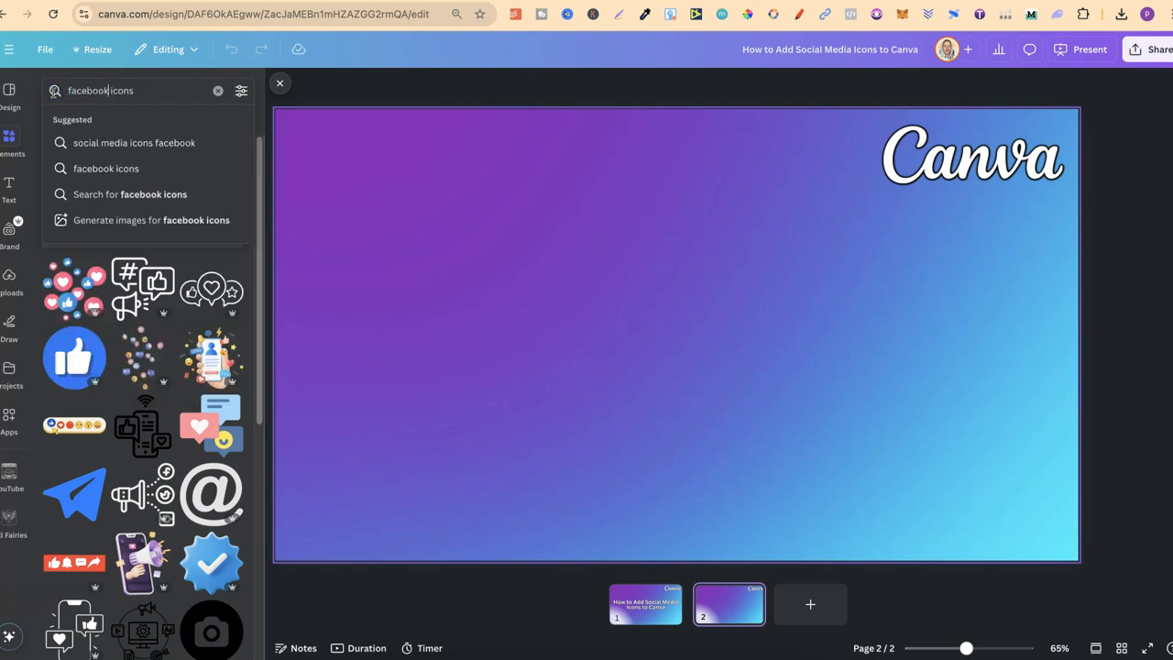
key(Enter)
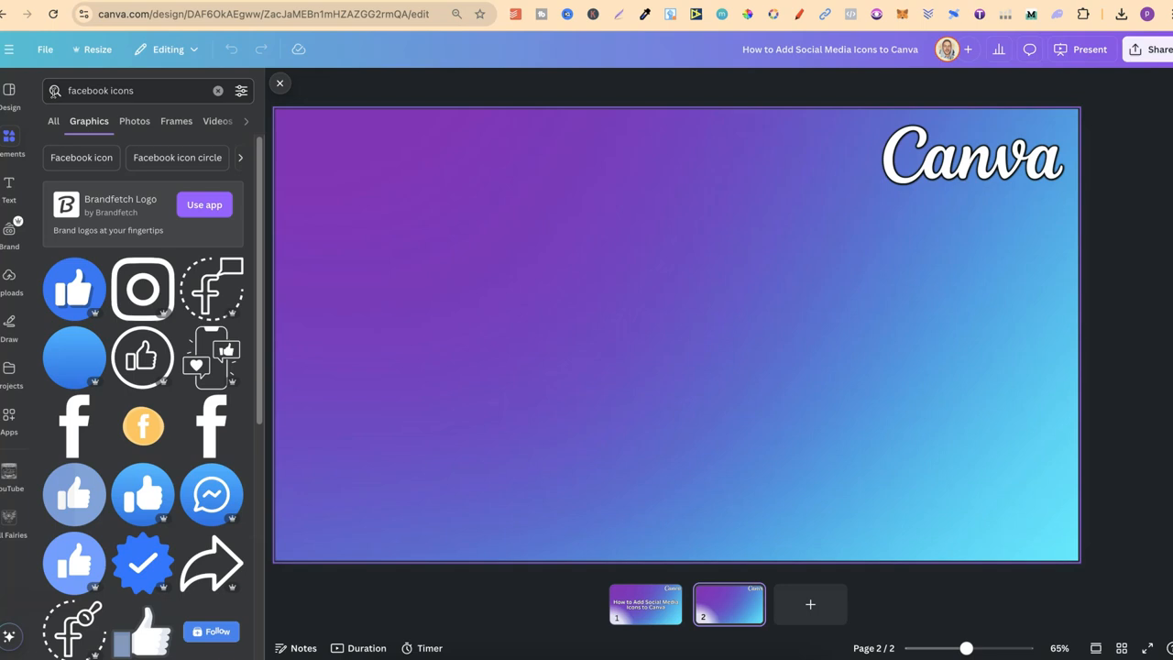
scroll(down, 3)
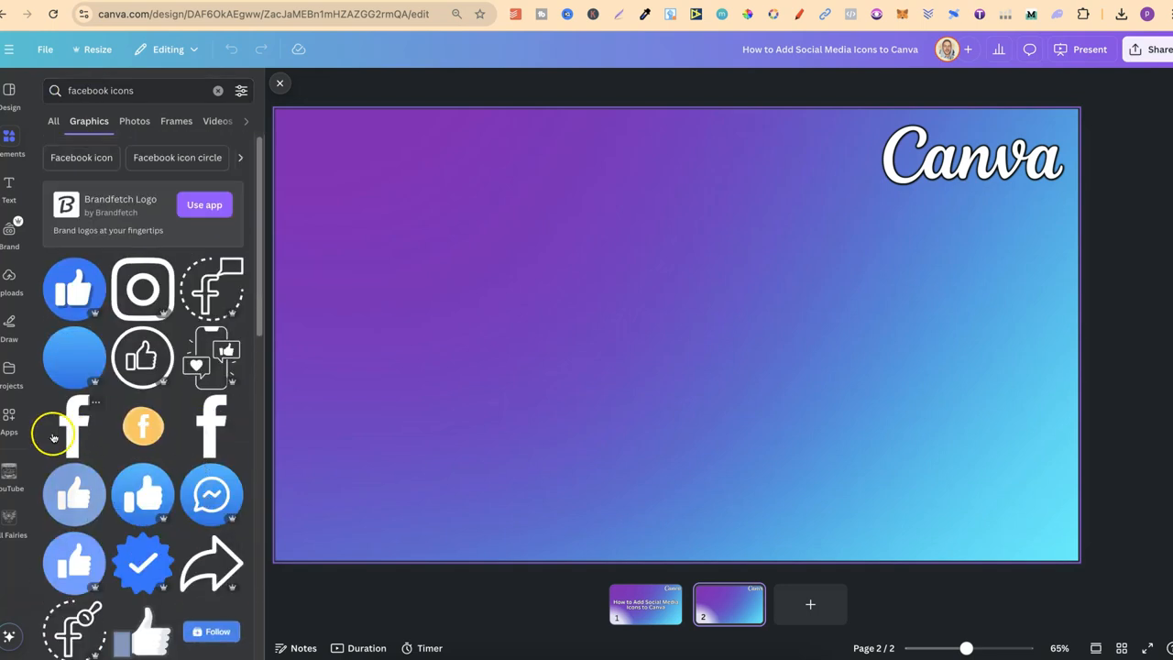
click(73, 426)
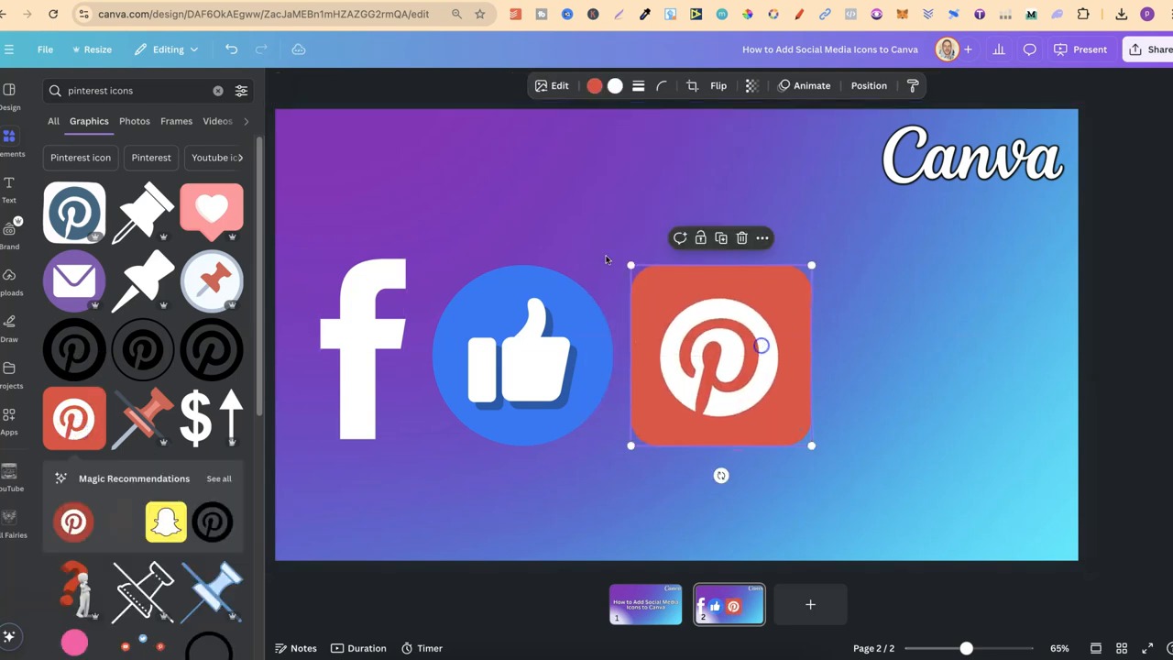
Step: Add the gradient Instagram profile icon beside the Pinterest logo, then close Elements
text(instagram icons)
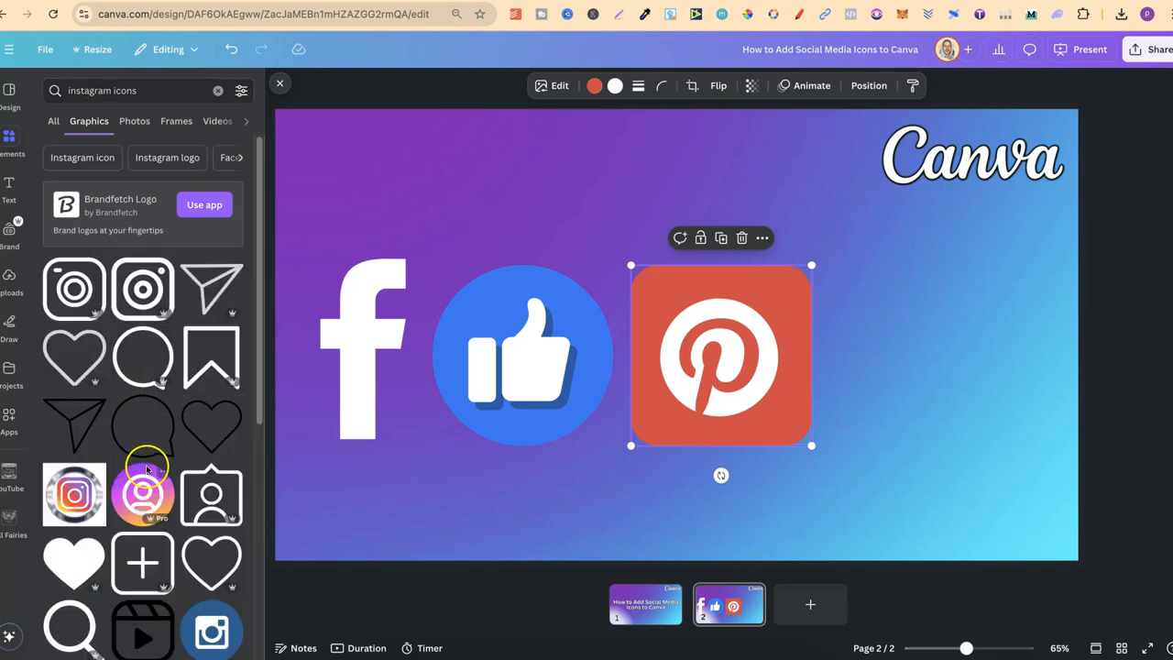
click(142, 493)
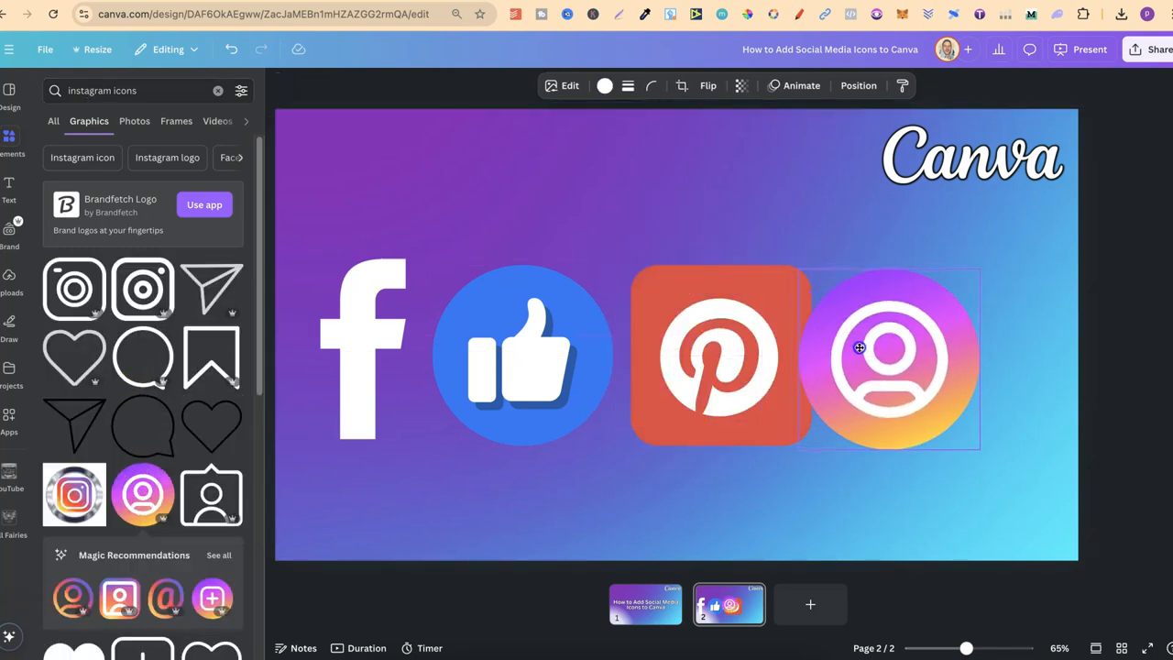
click(889, 355)
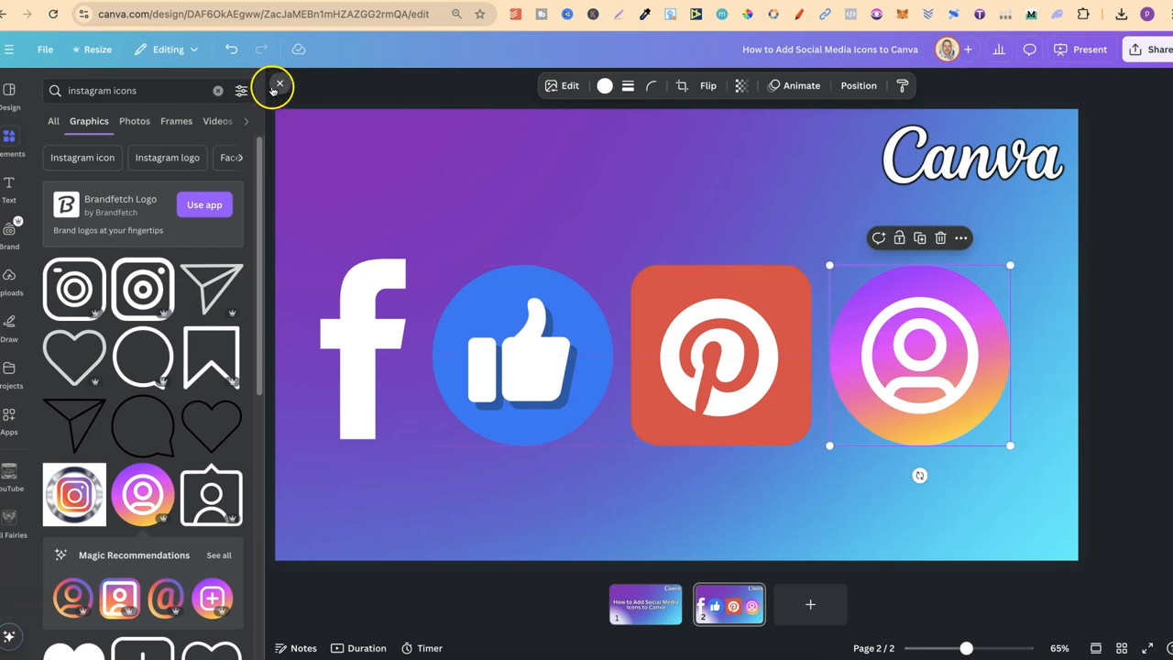
click(280, 84)
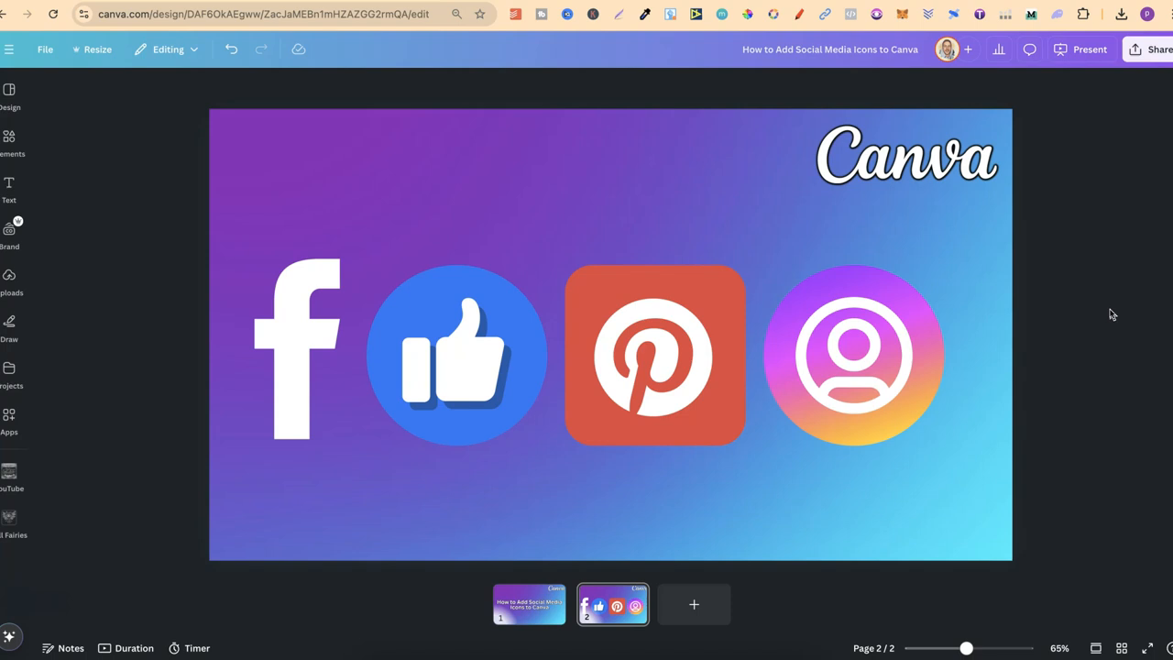
mouse_move(1105, 314)
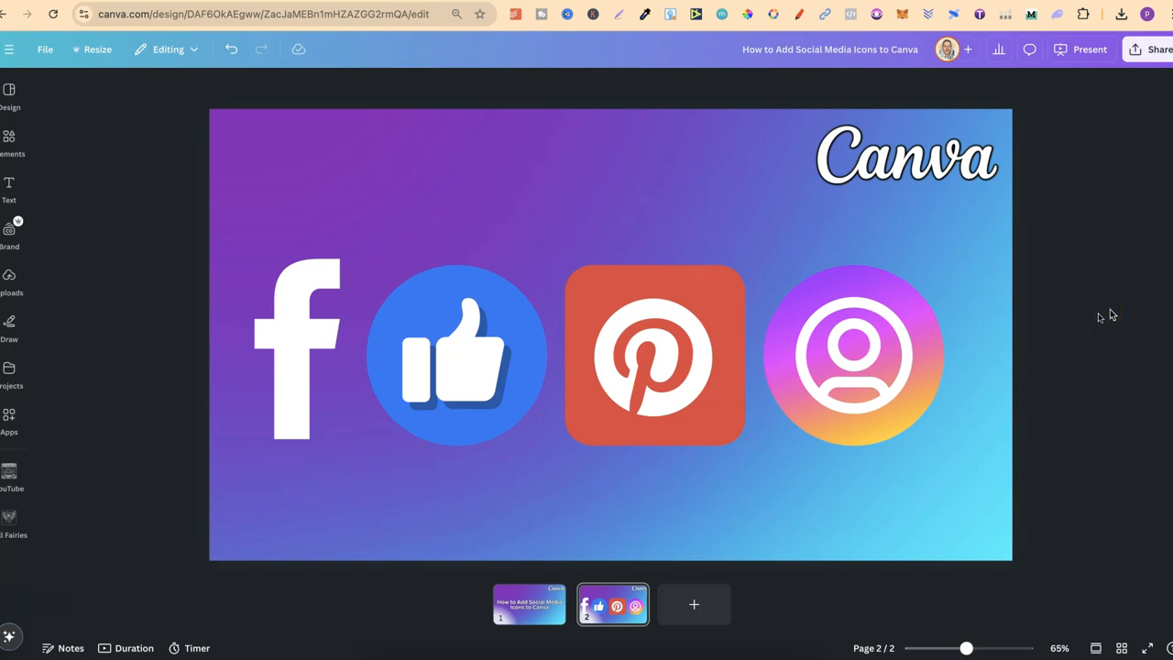